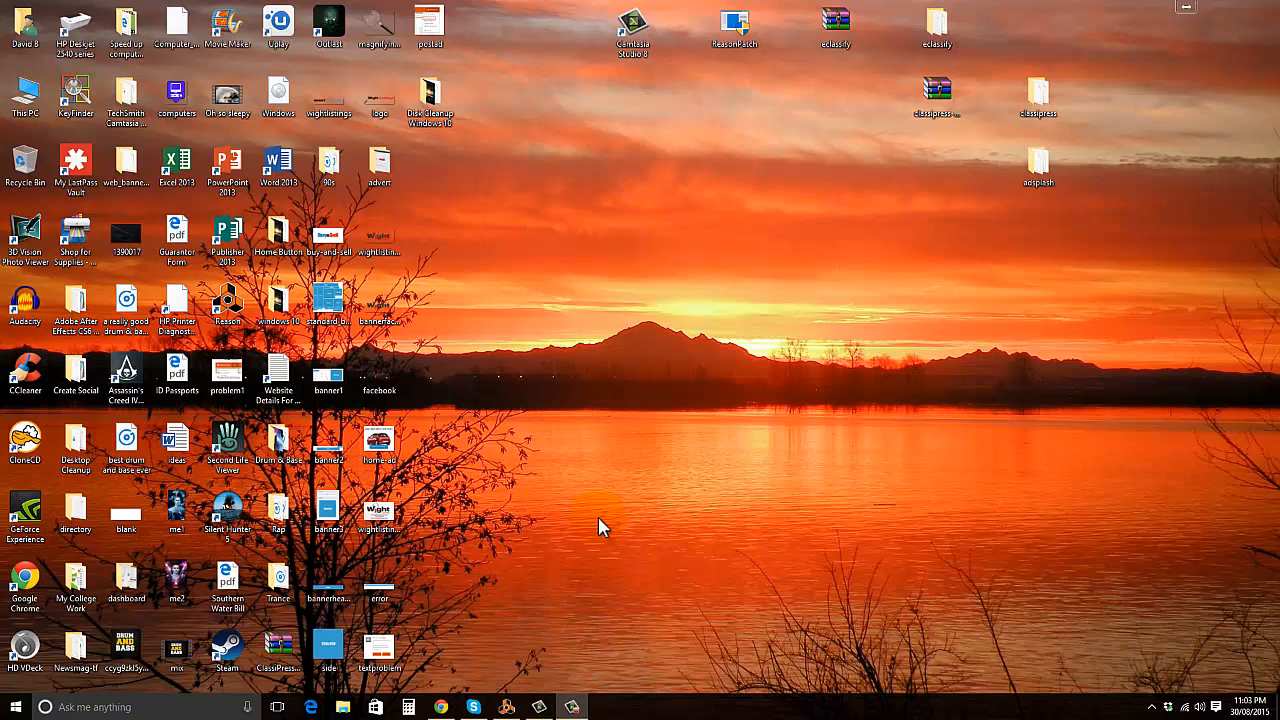
pyautogui.moveTo(580, 540)
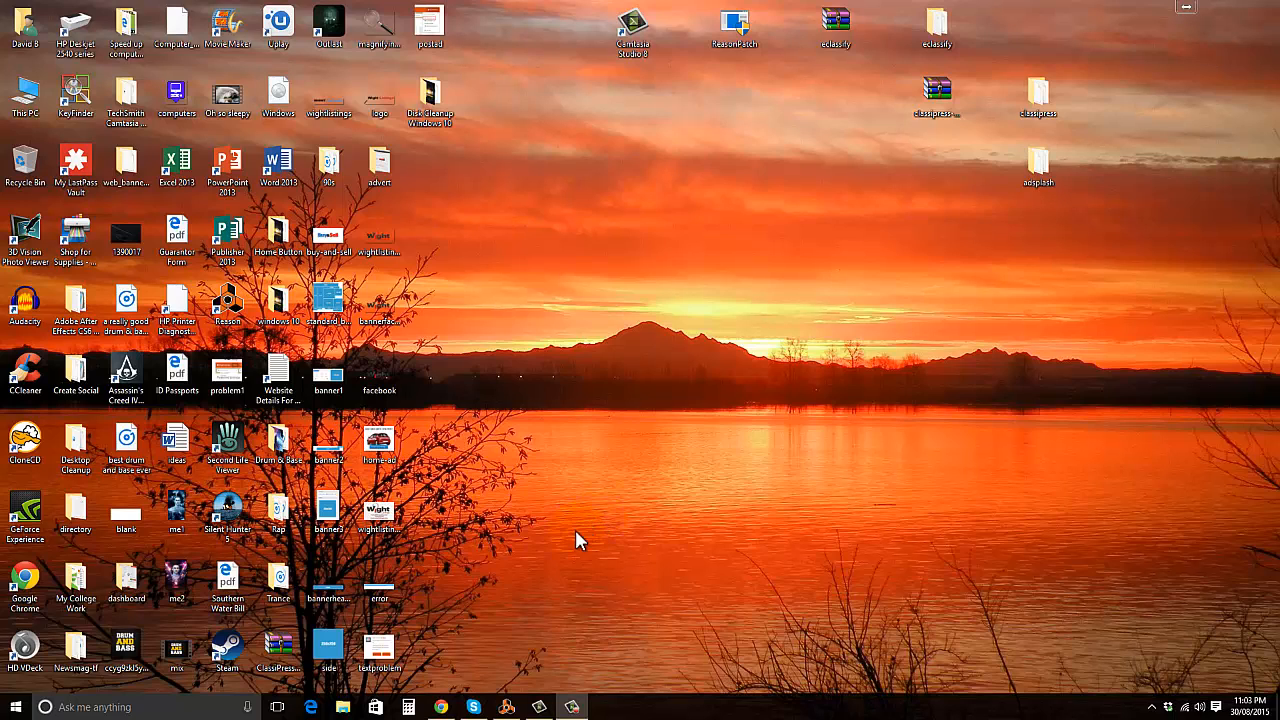
# Step: Launch Edge, go into Settings and scroll to the Clear browsing data section
pyautogui.click(310, 708)
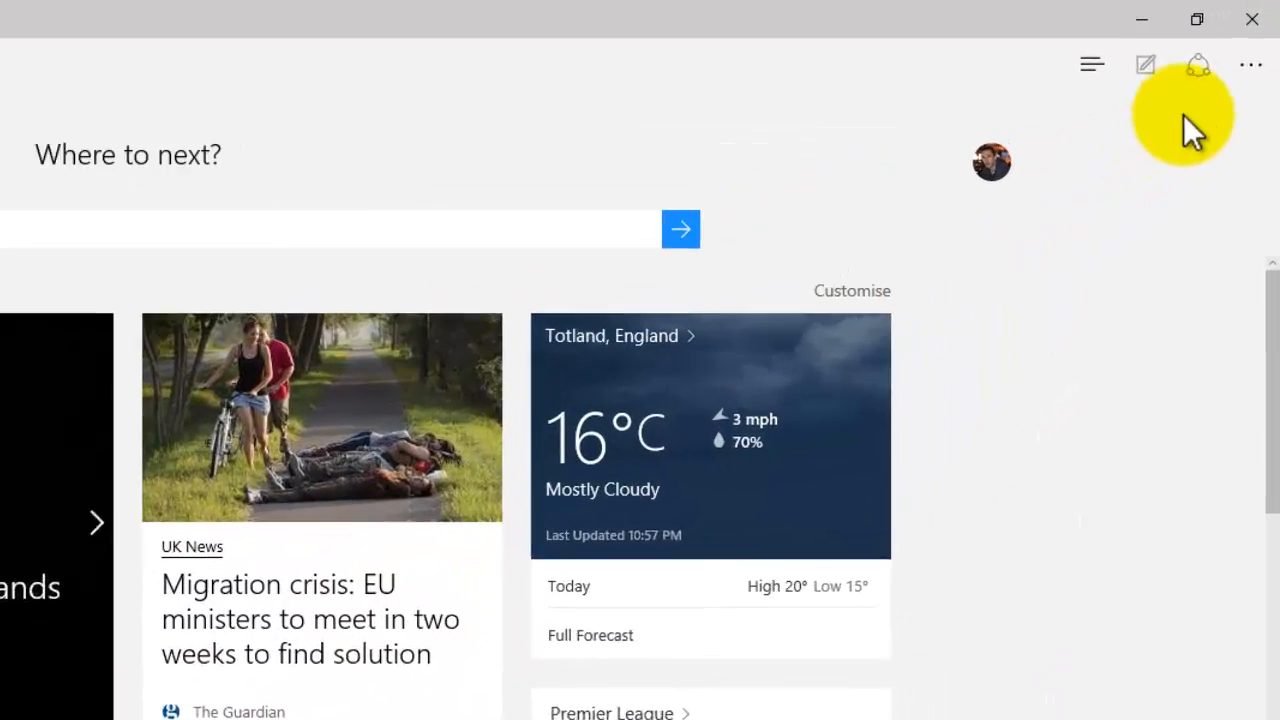
pyautogui.click(1248, 64)
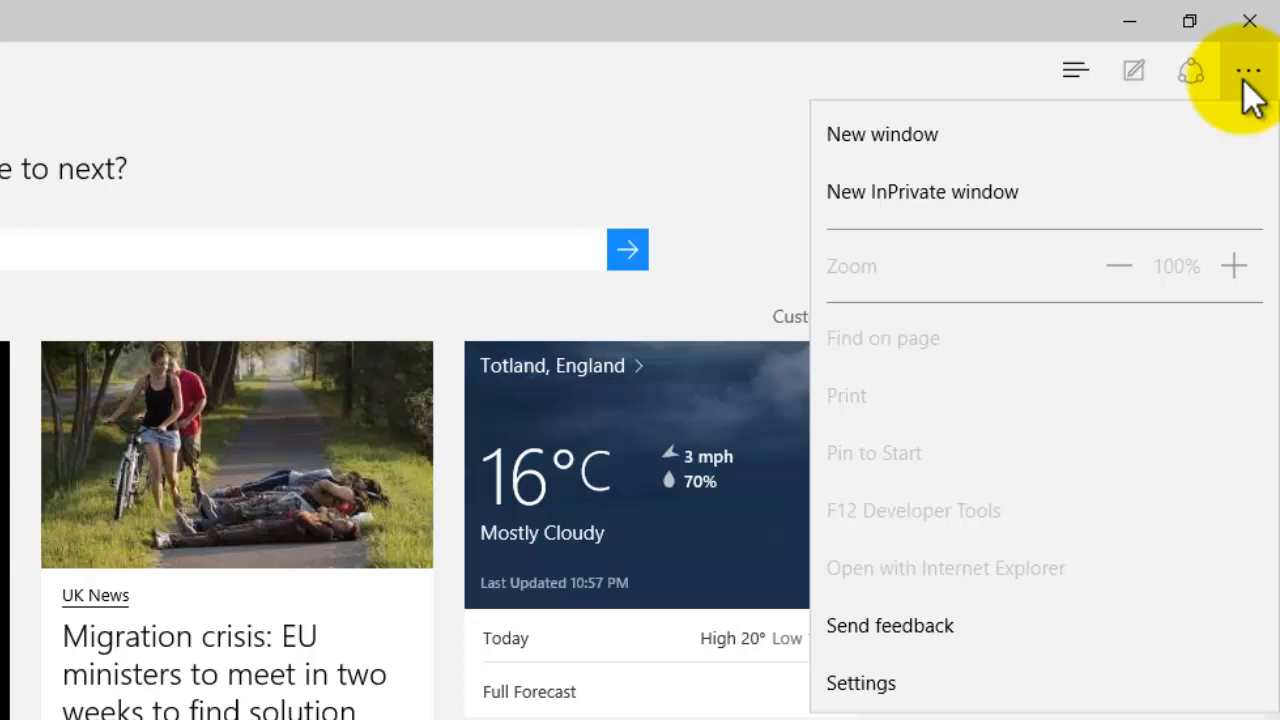
pyautogui.moveTo(990, 684)
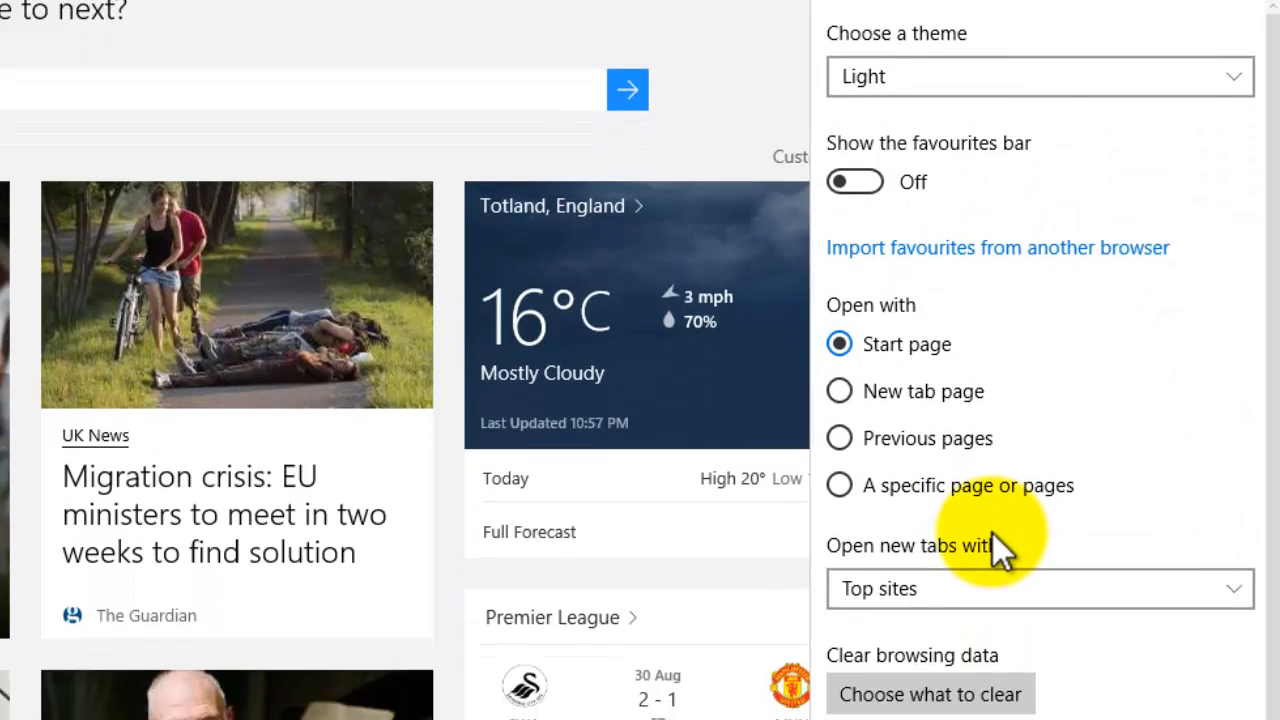
pyautogui.scroll(-3)
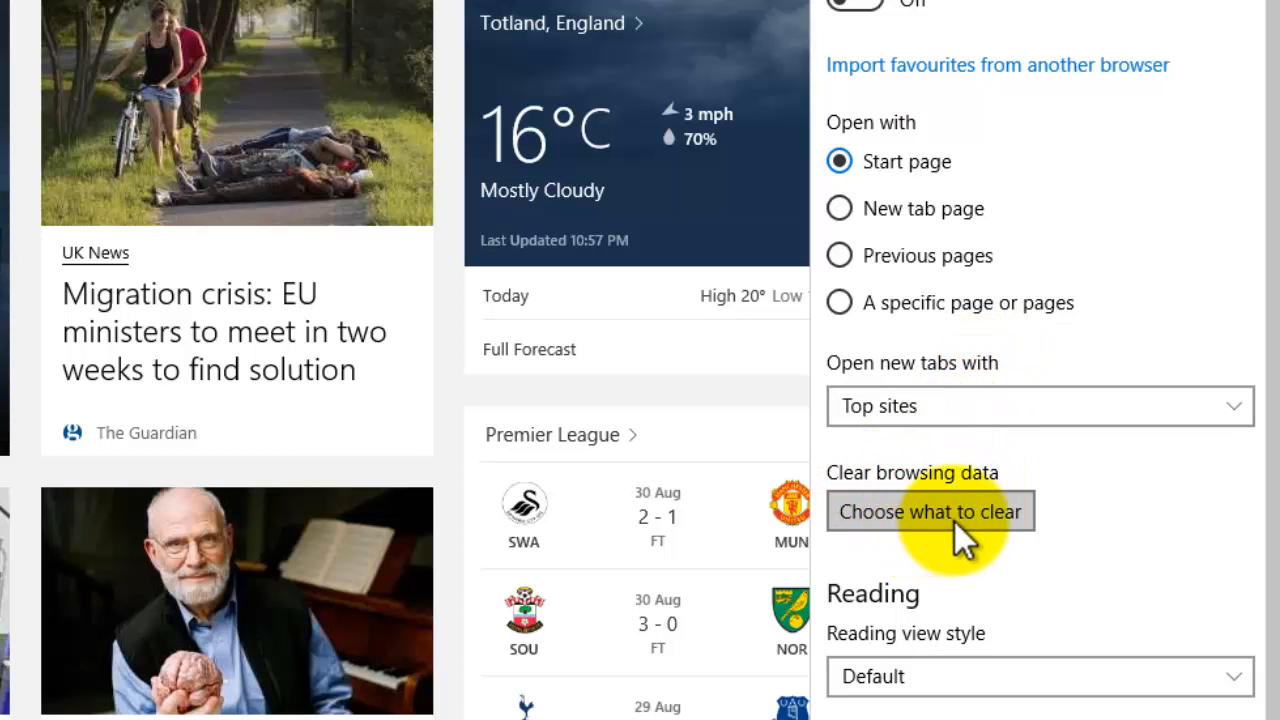
# Step: Show the data-to-clear checklist with history, cookies, cache, downloads and form data ticked
pyautogui.click(928, 512)
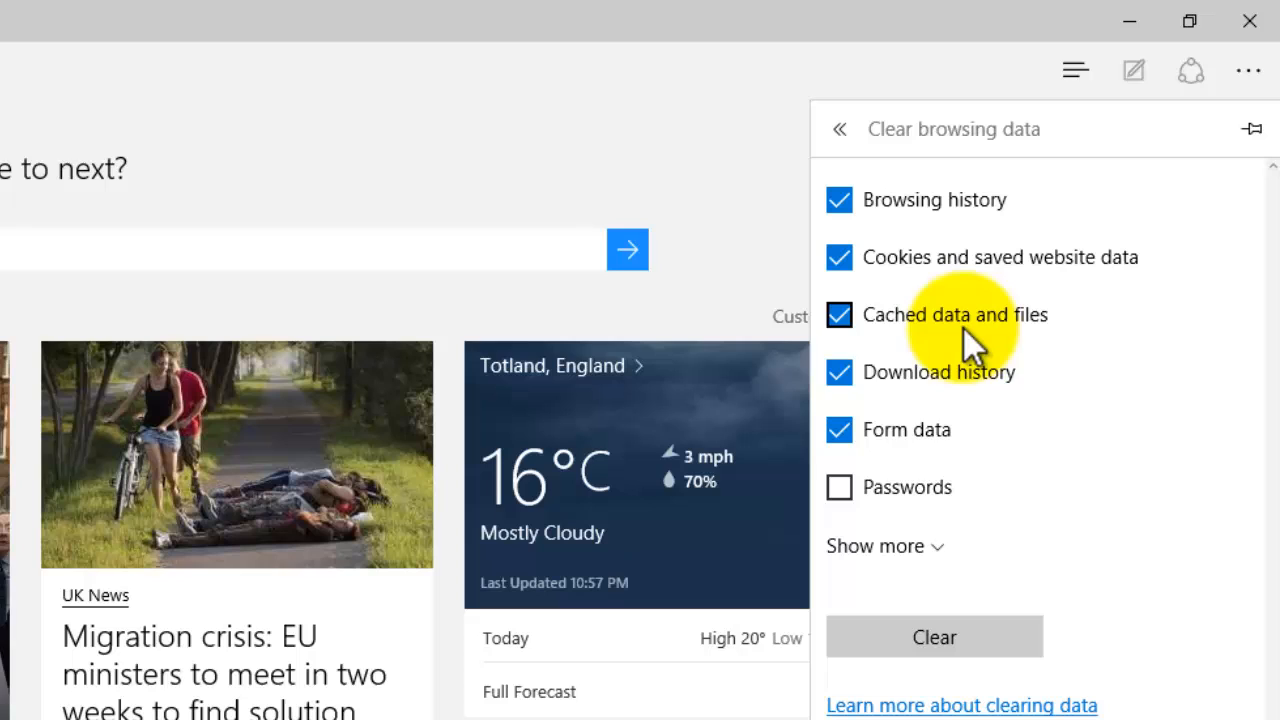
pyautogui.moveTo(896, 524)
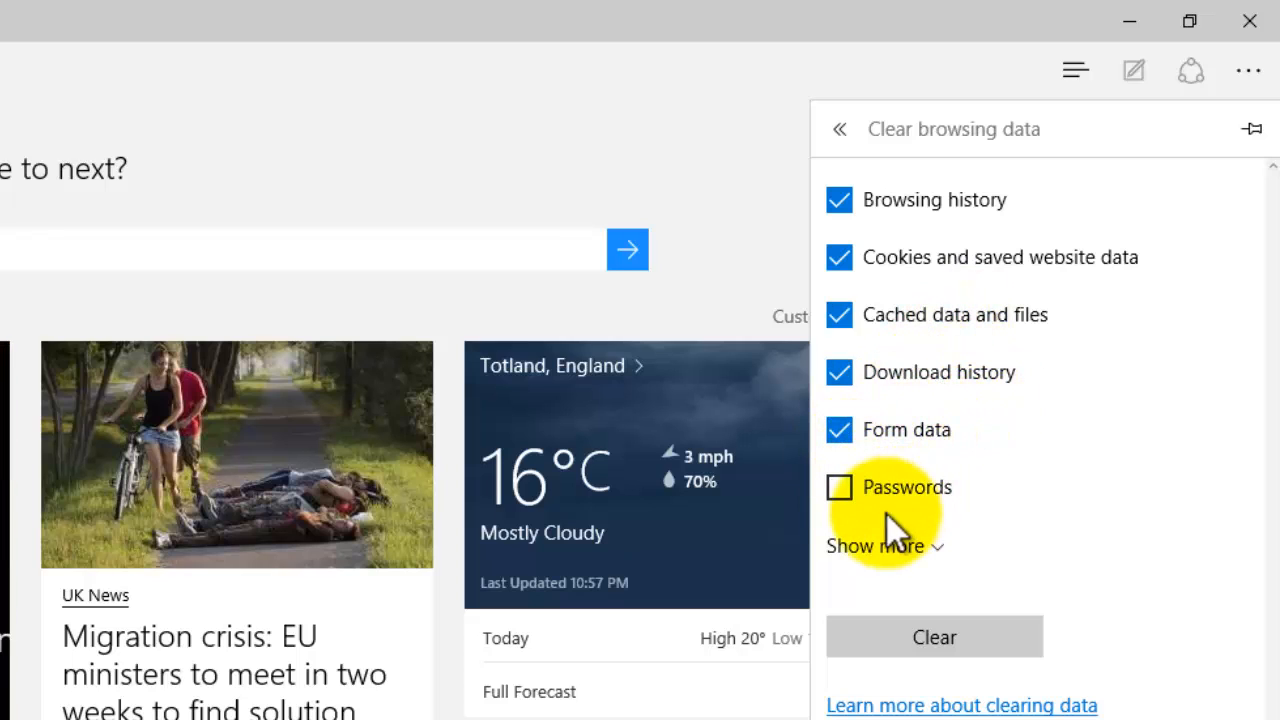
pyautogui.moveTo(884, 540)
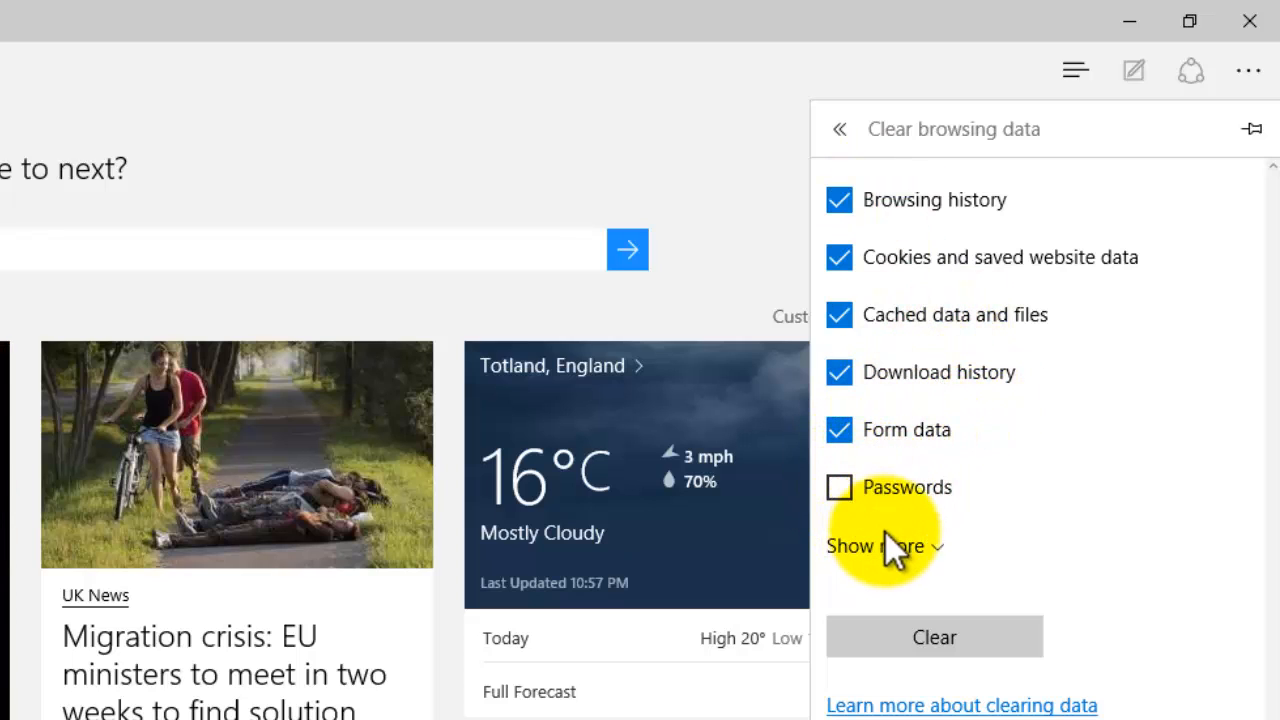
pyautogui.click(876, 546)
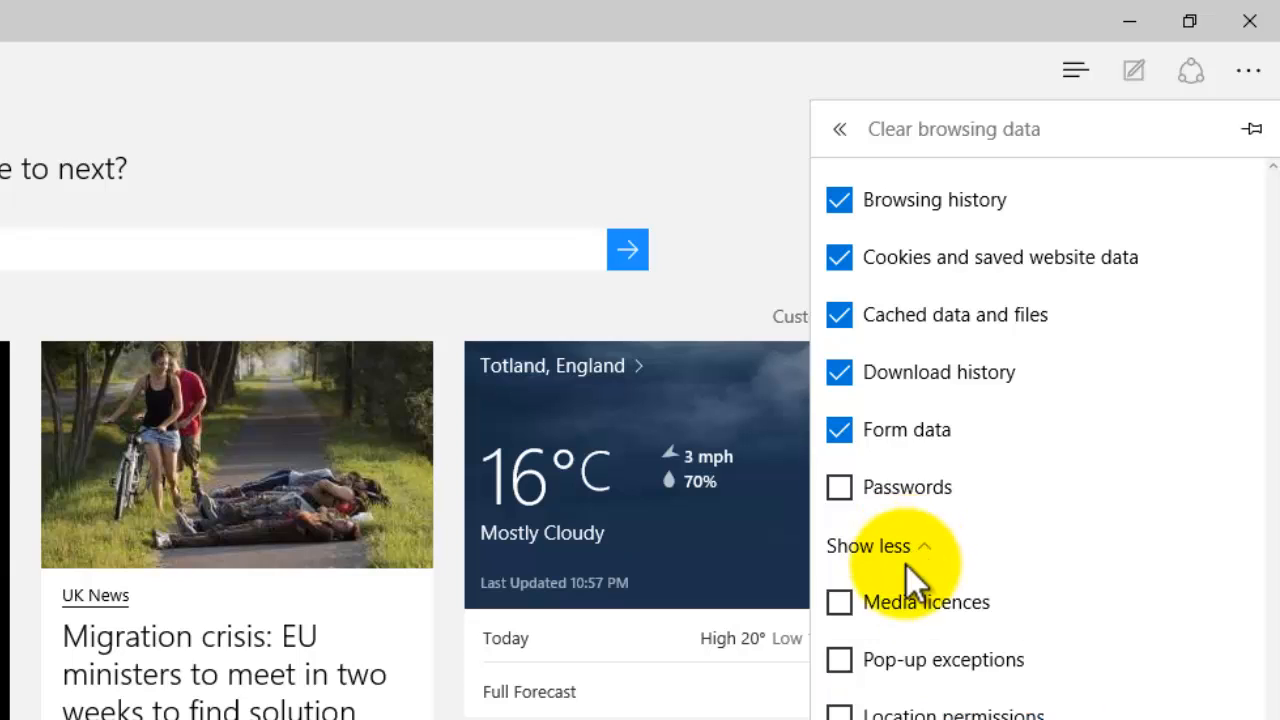
pyautogui.moveTo(904, 600)
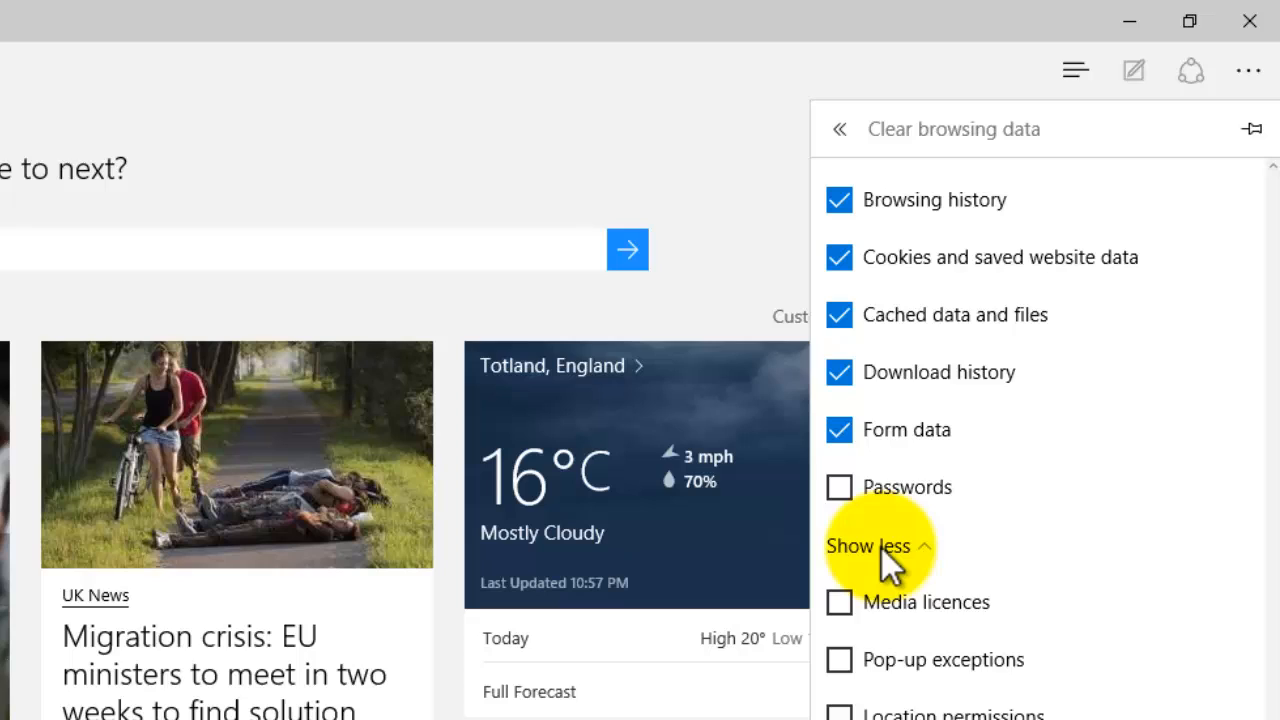
pyautogui.click(868, 544)
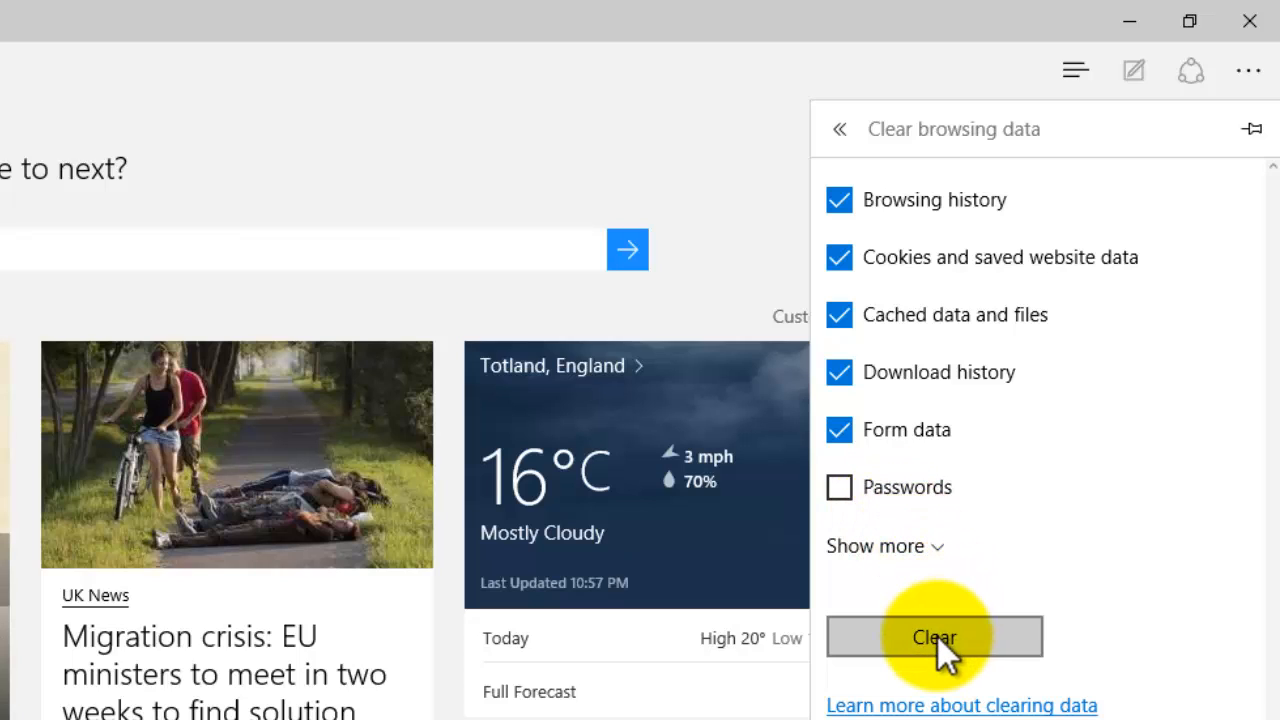
# Step: Clear the five checked data categories until 'All clear!' appears, then dismiss the panel
pyautogui.click(934, 636)
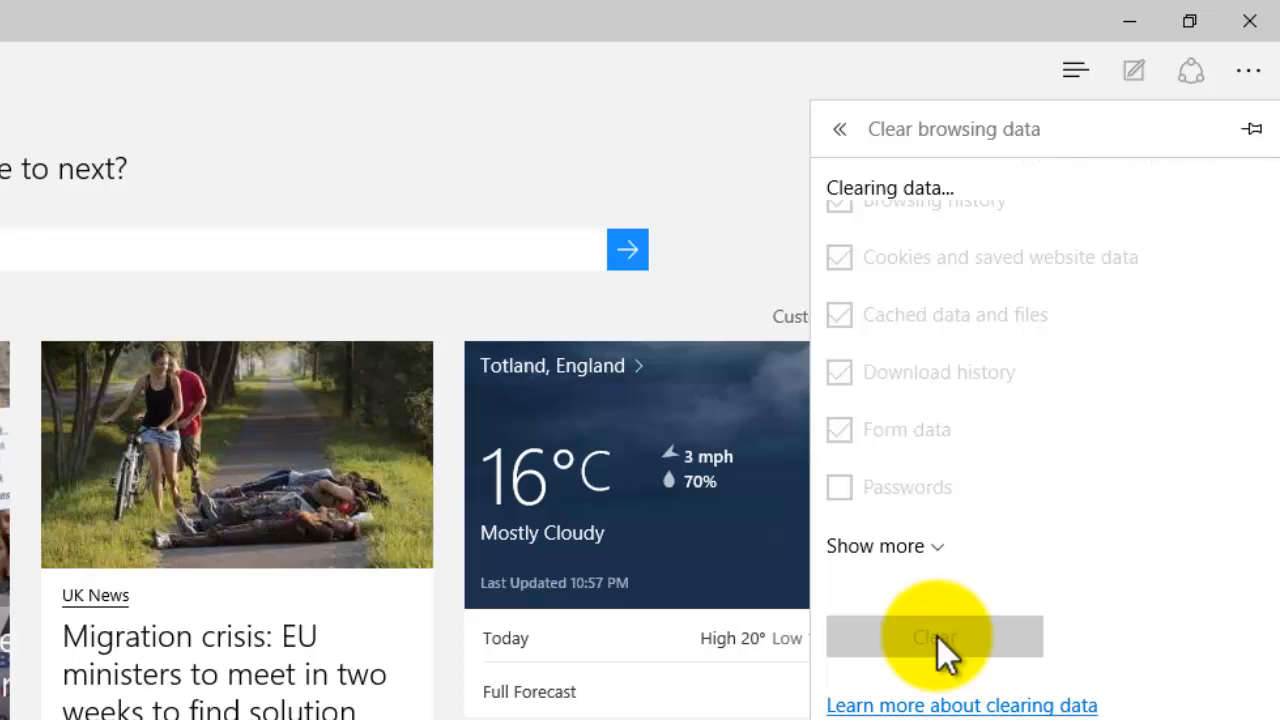
pyautogui.click(932, 636)
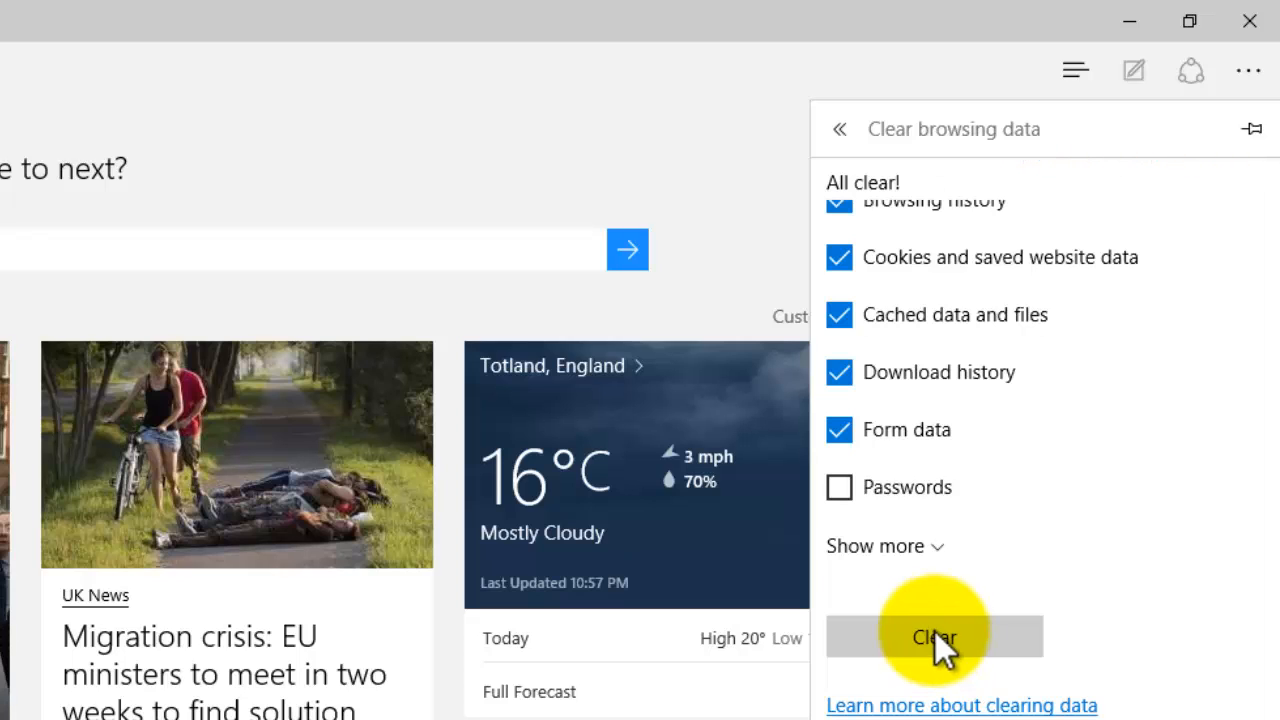
pyautogui.click(932, 636)
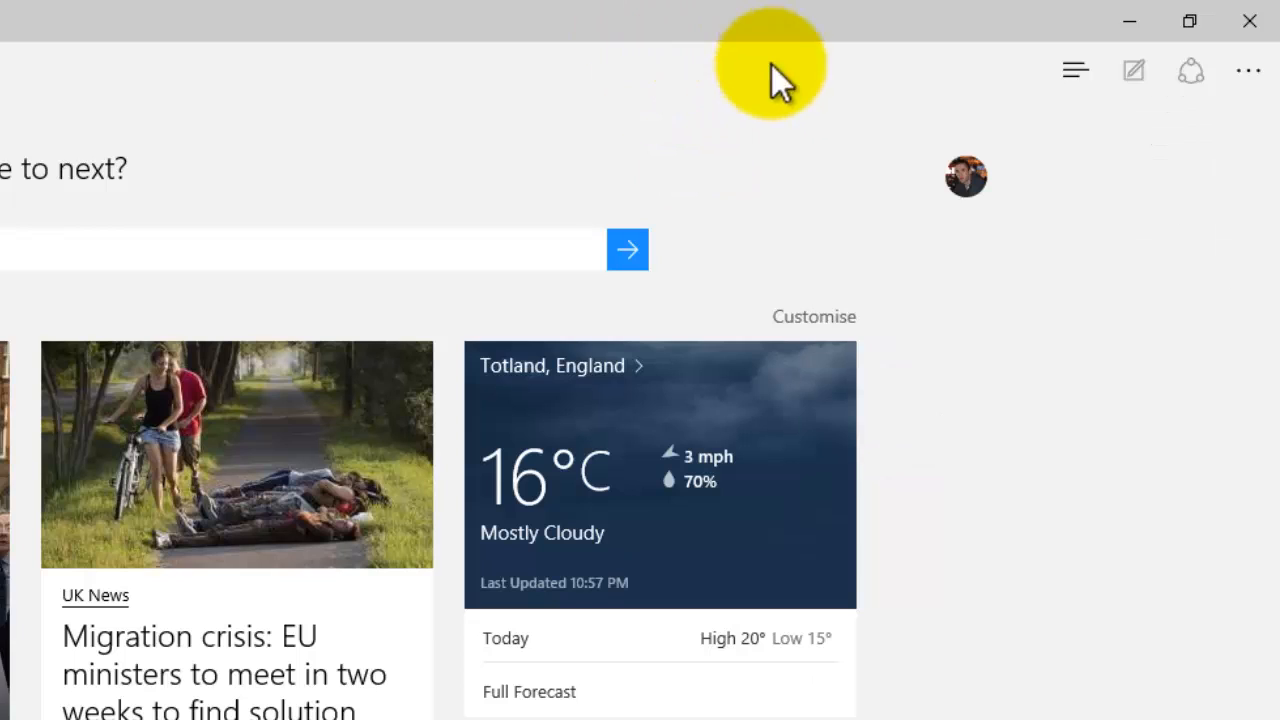